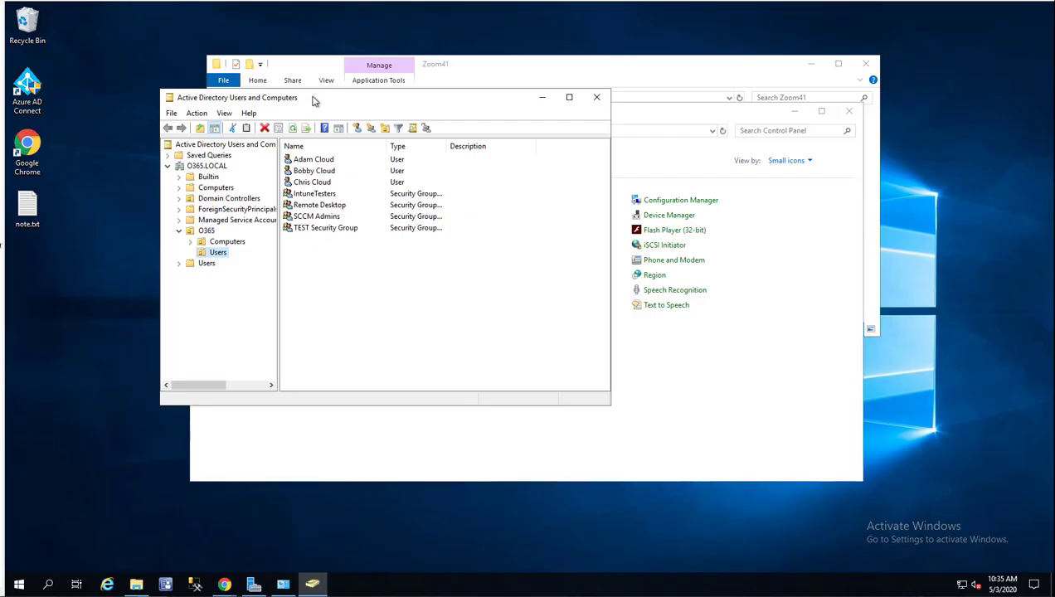
mouse_move(317, 103)
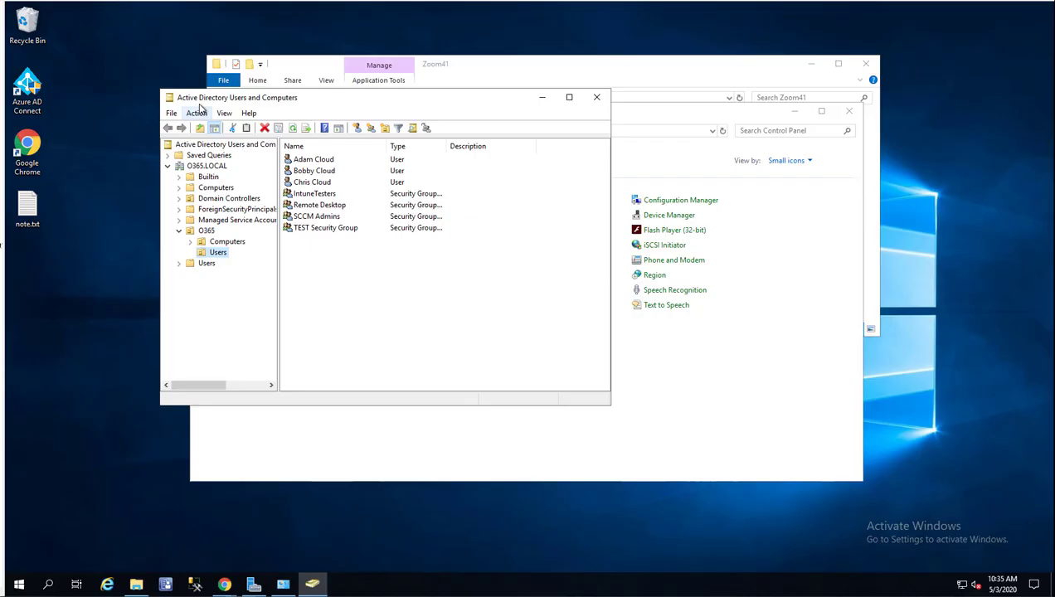
mouse_move(228, 133)
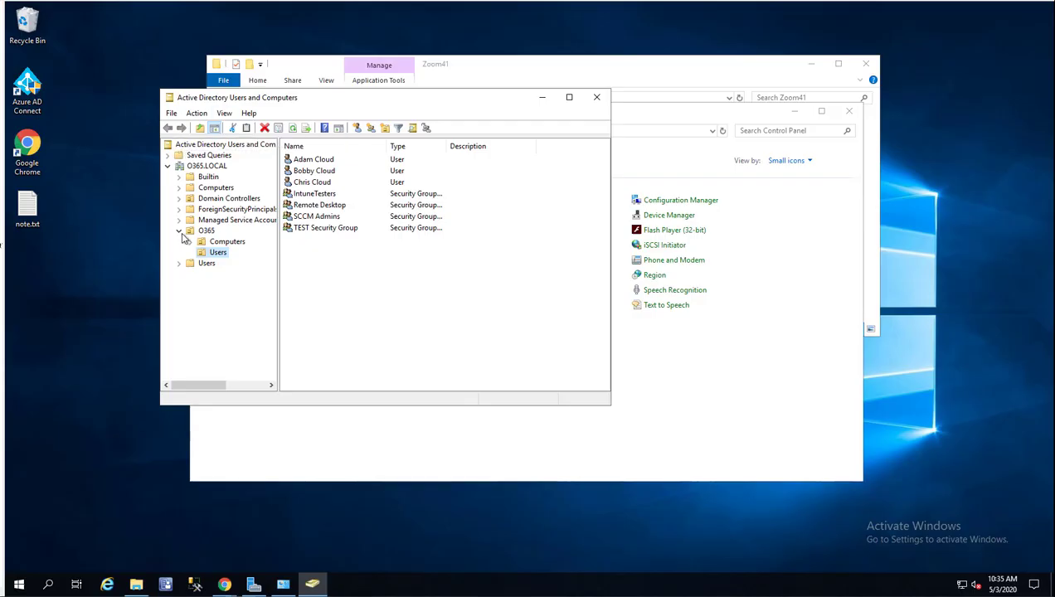
mouse_move(233, 260)
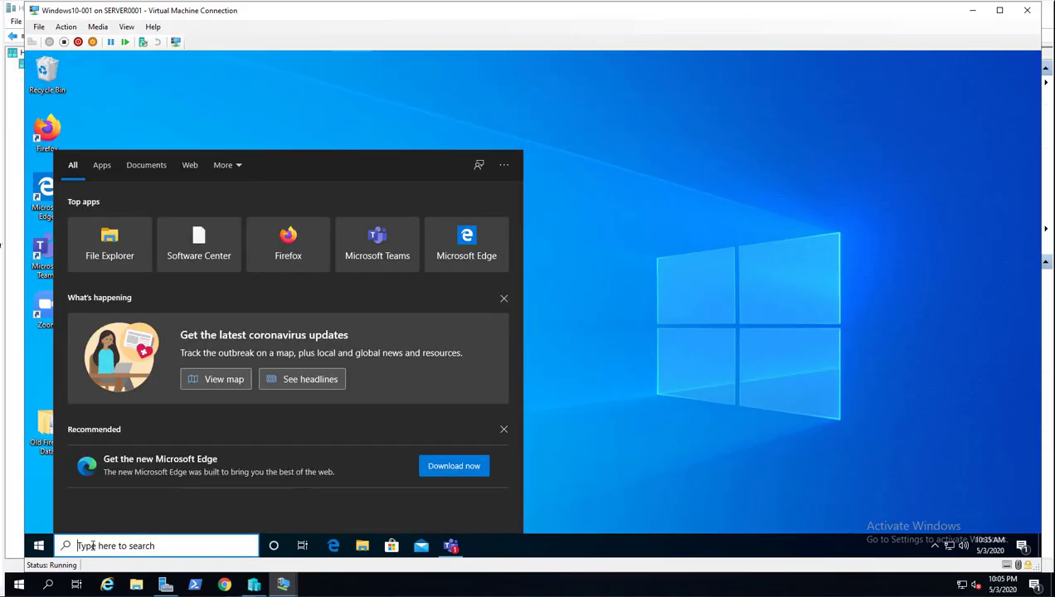
Run winver from the taskbar search to show About Windows with version 1903
text(w)
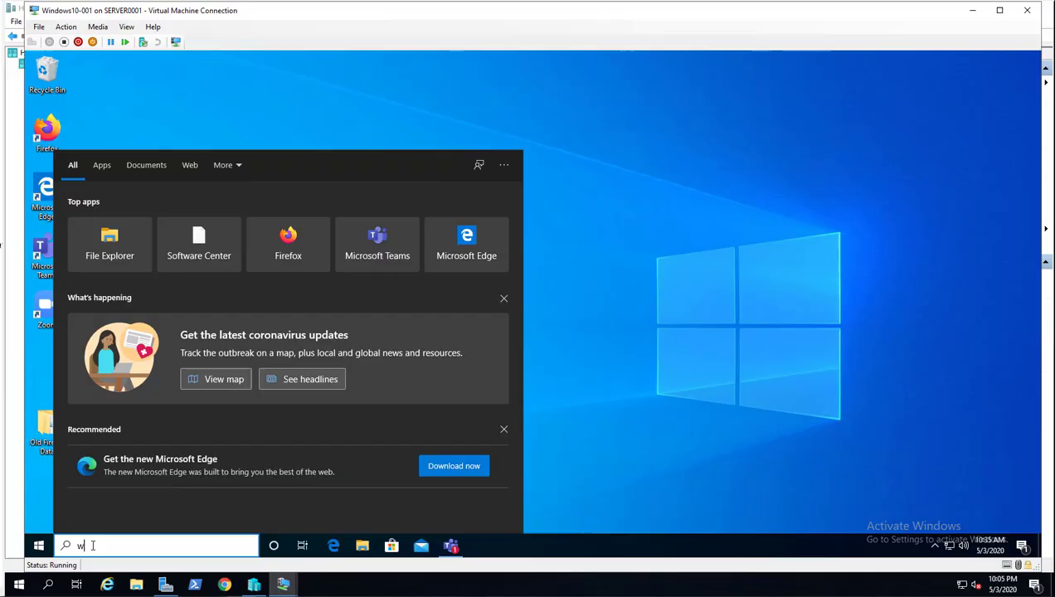
text(inver)
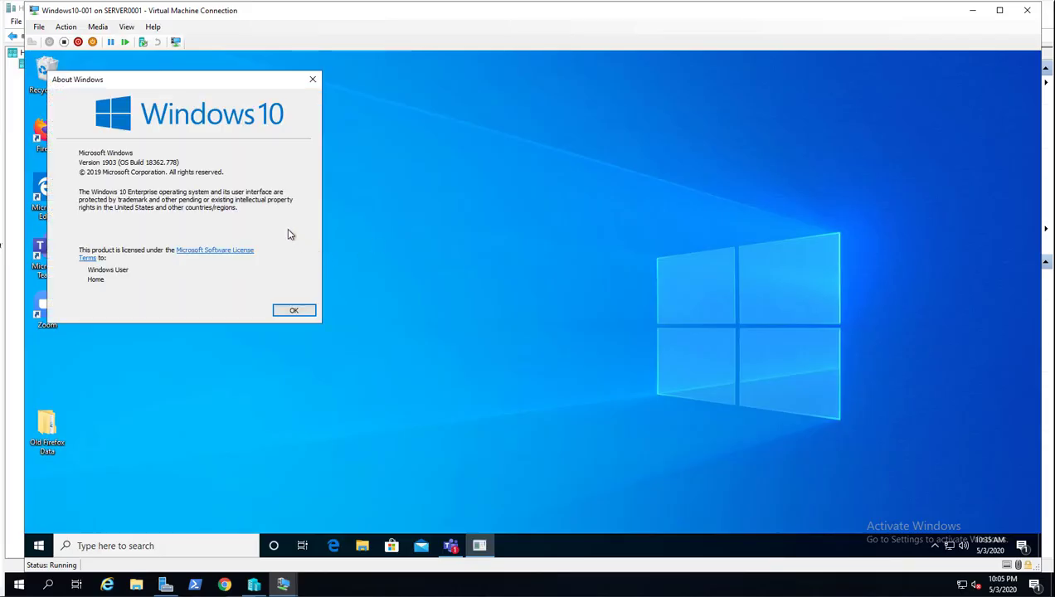
mouse_move(124, 99)
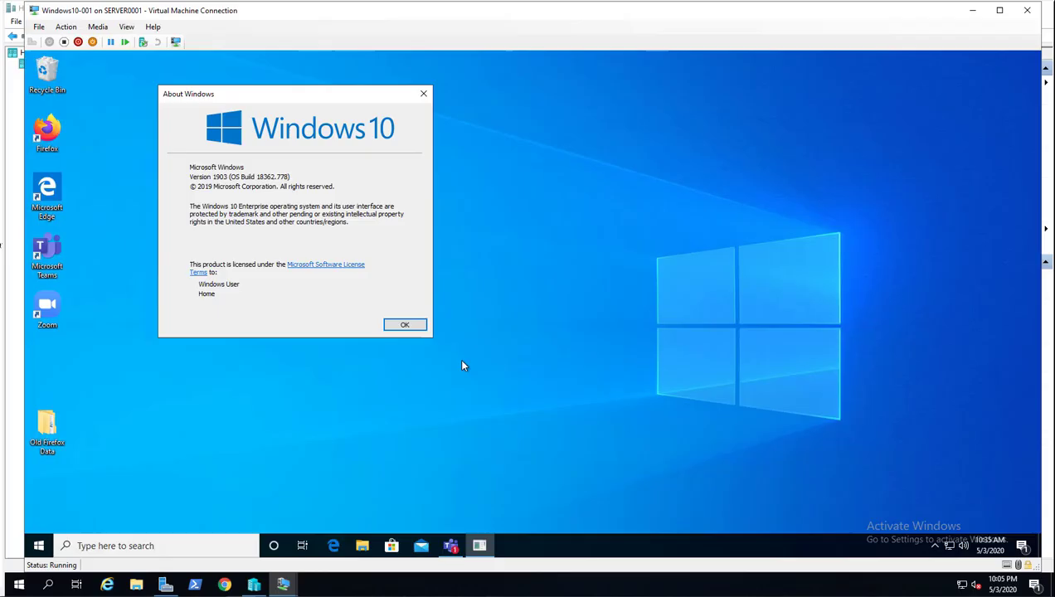
Dismiss About Windows and launch Windows Settings from the Start menu
click(405, 325)
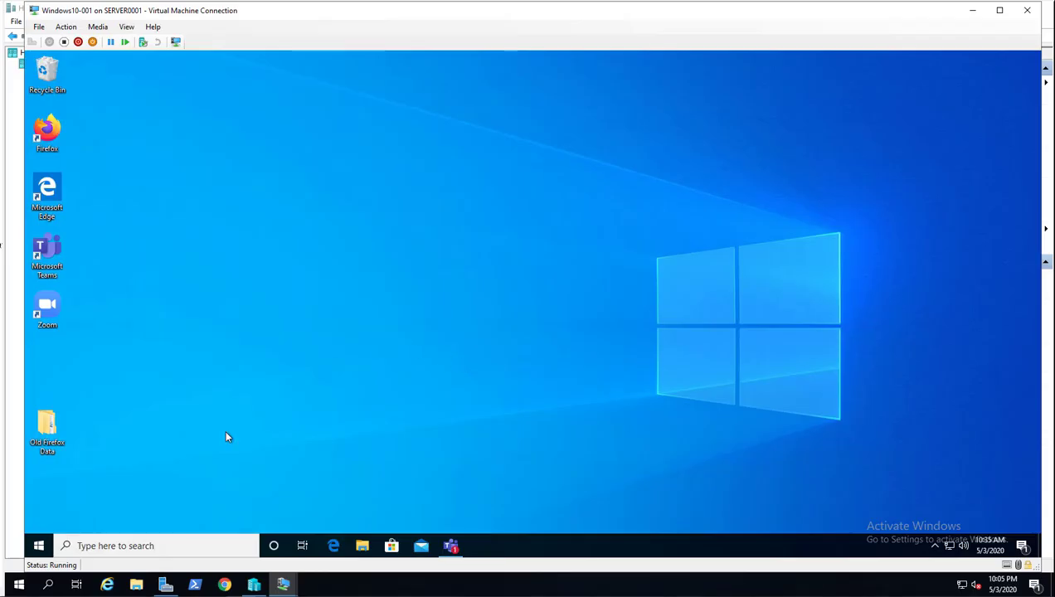
mouse_move(207, 415)
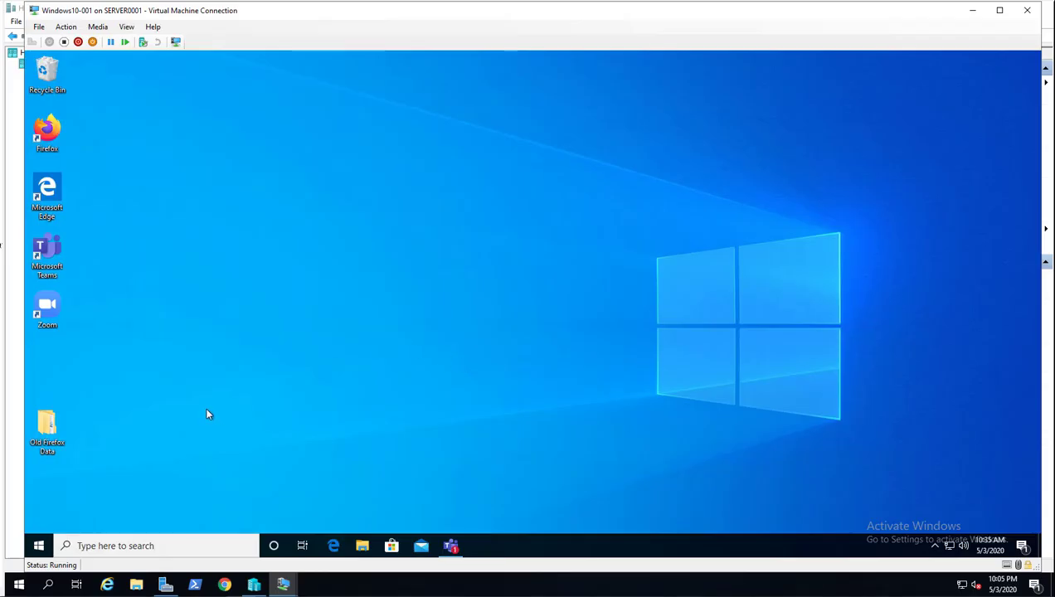
mouse_move(234, 367)
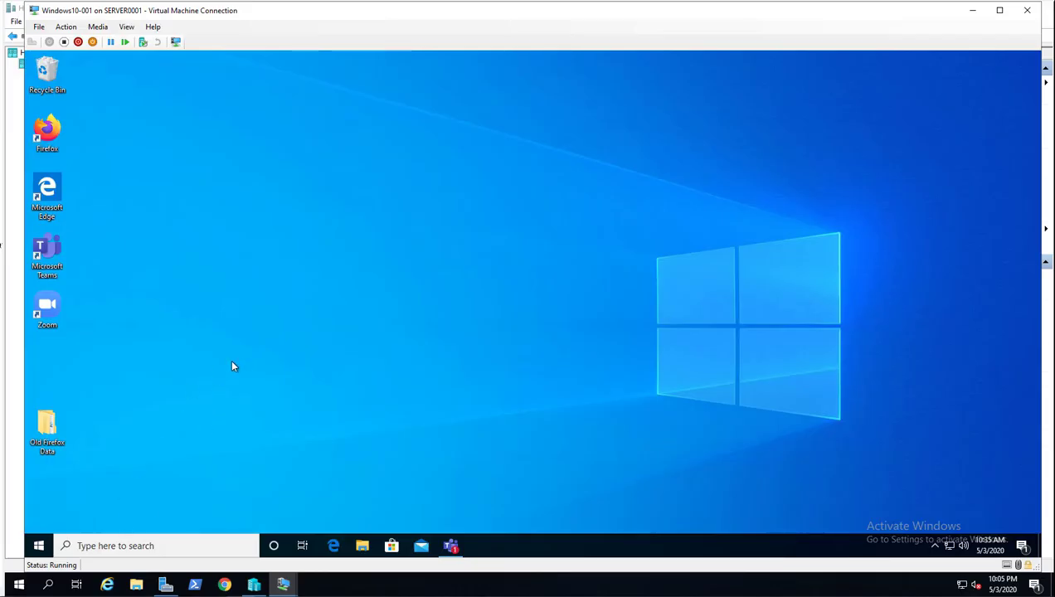
mouse_move(53, 508)
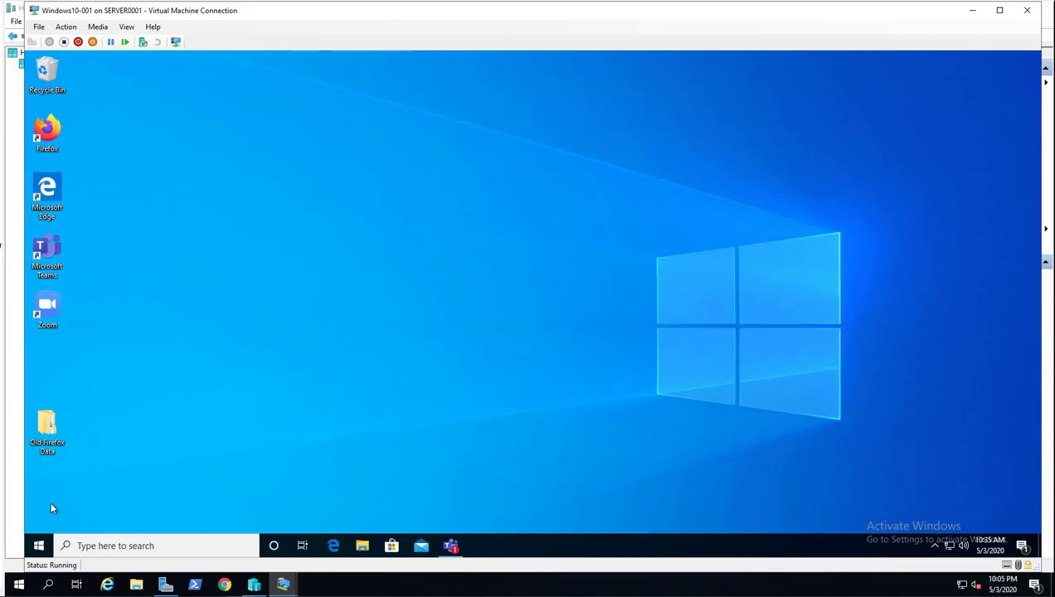
click(39, 546)
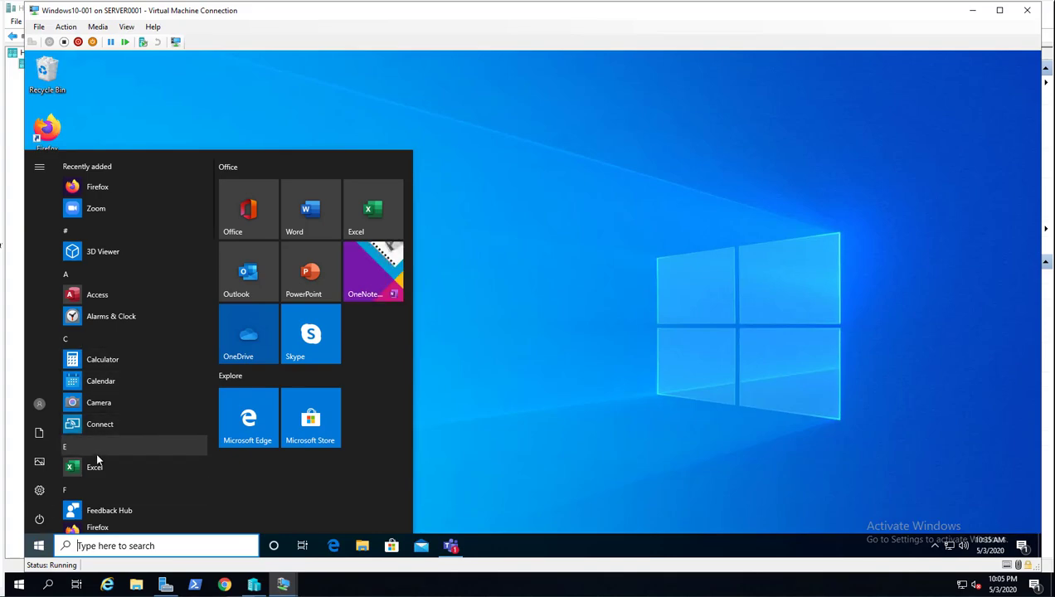
click(39, 546)
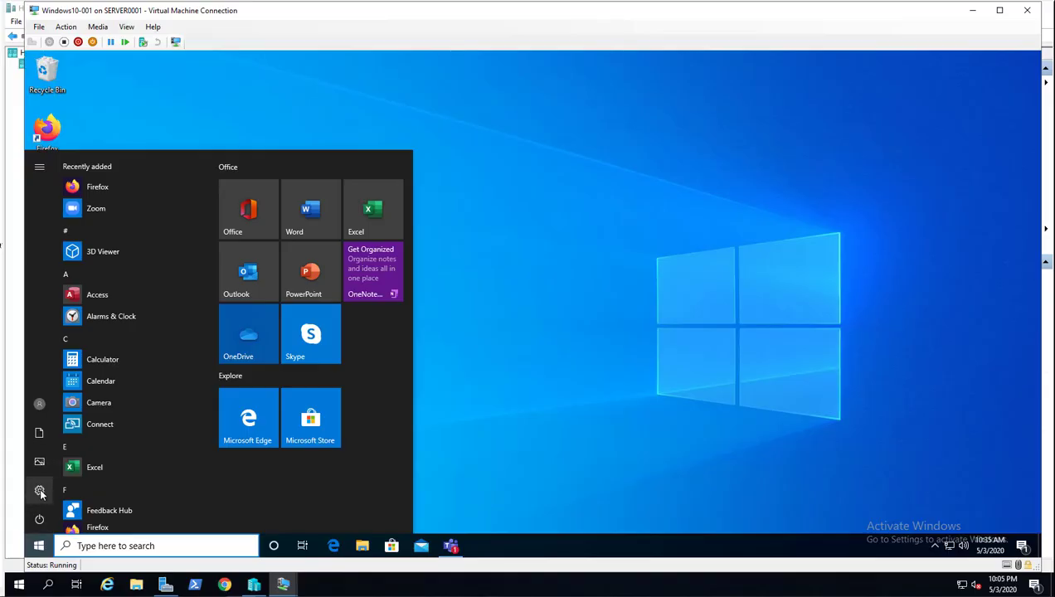
click(39, 491)
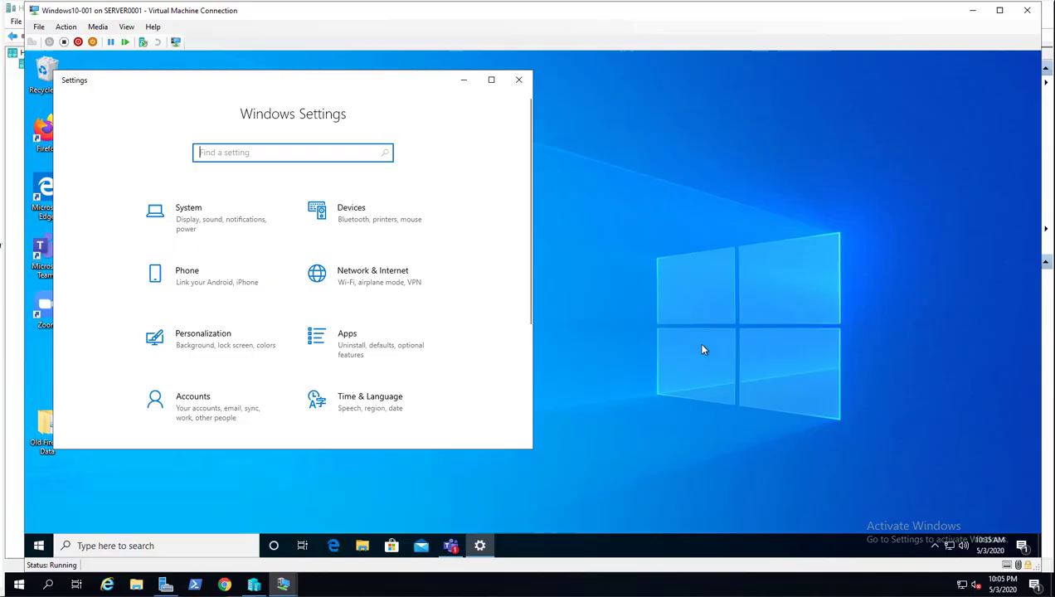
mouse_move(373, 344)
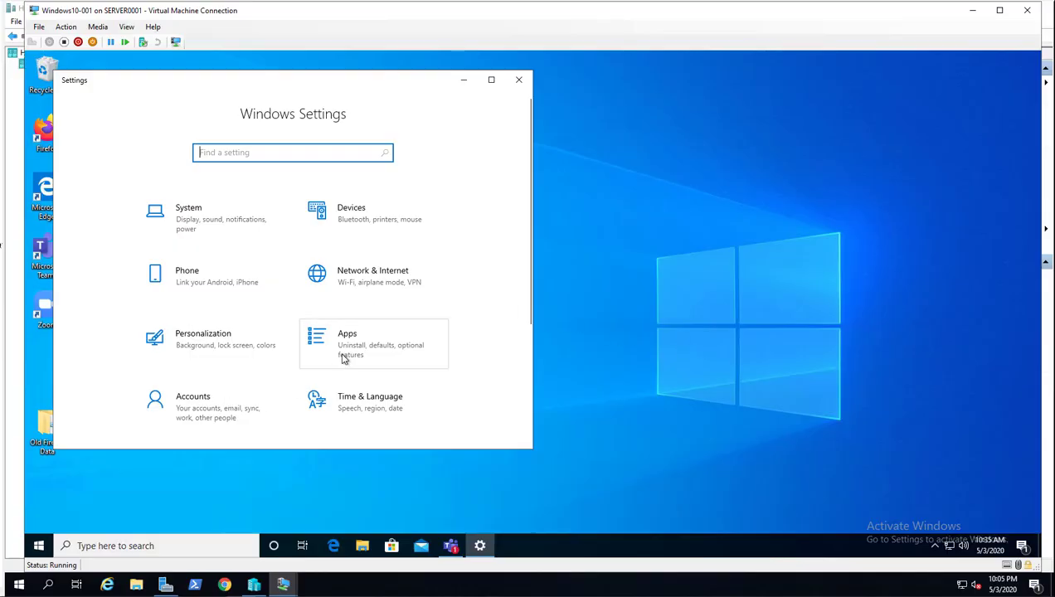
Go through Apps & features to the Add a feature list of optional features
click(347, 340)
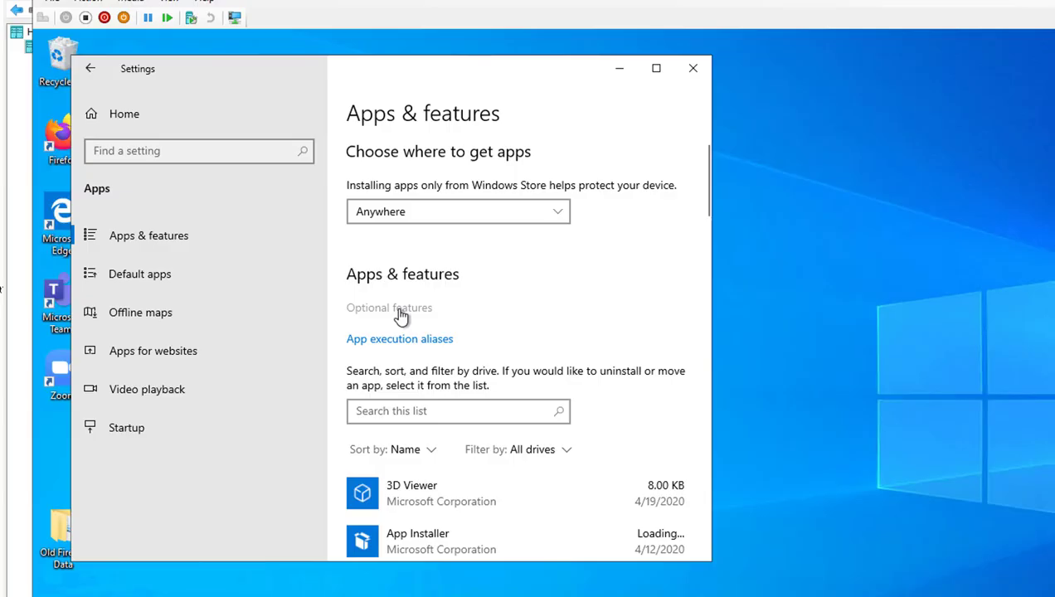
click(389, 308)
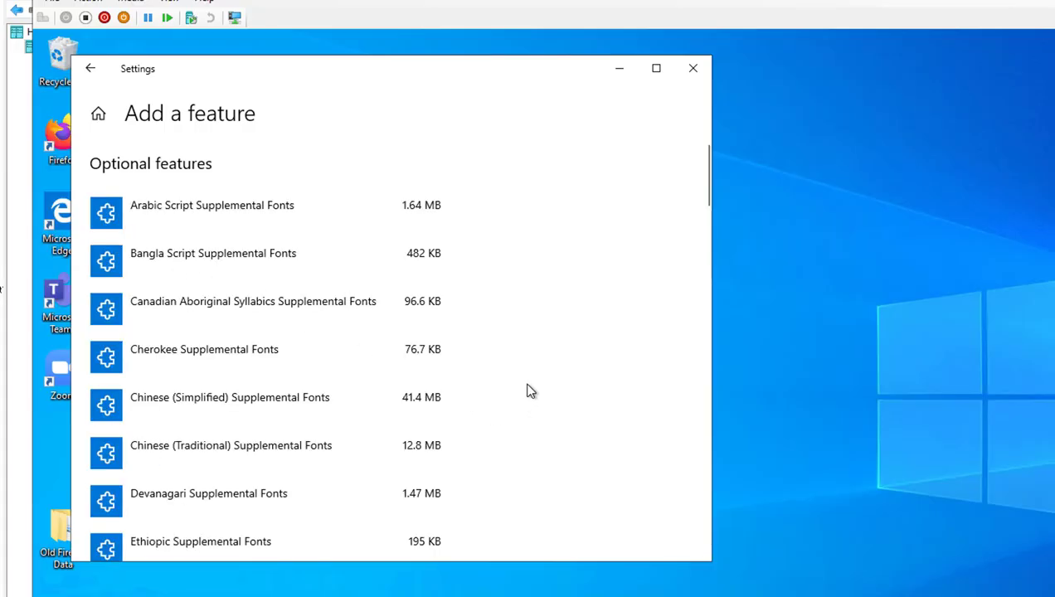
mouse_move(575, 321)
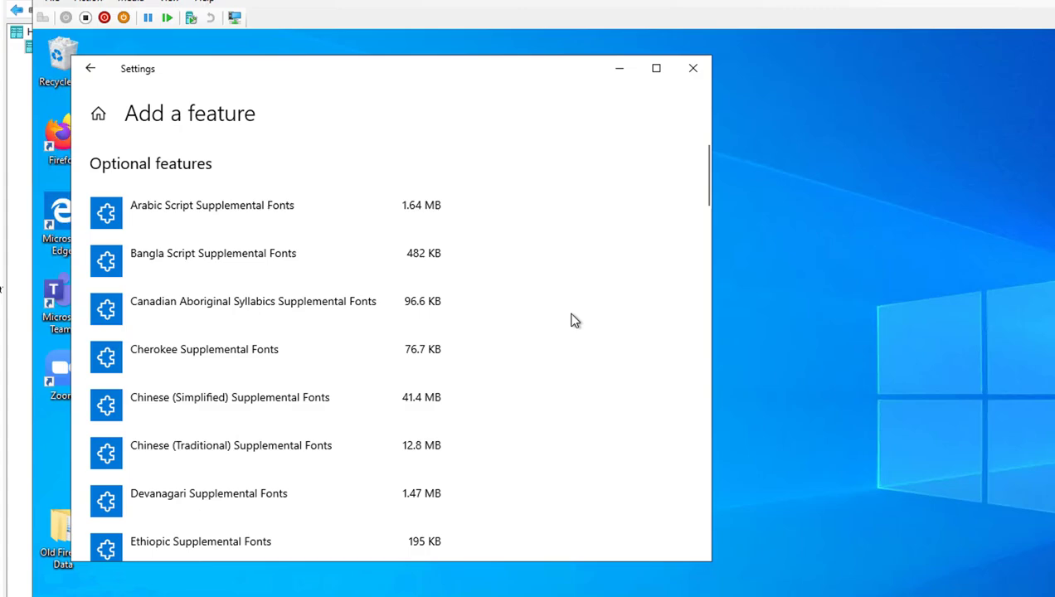
mouse_move(576, 290)
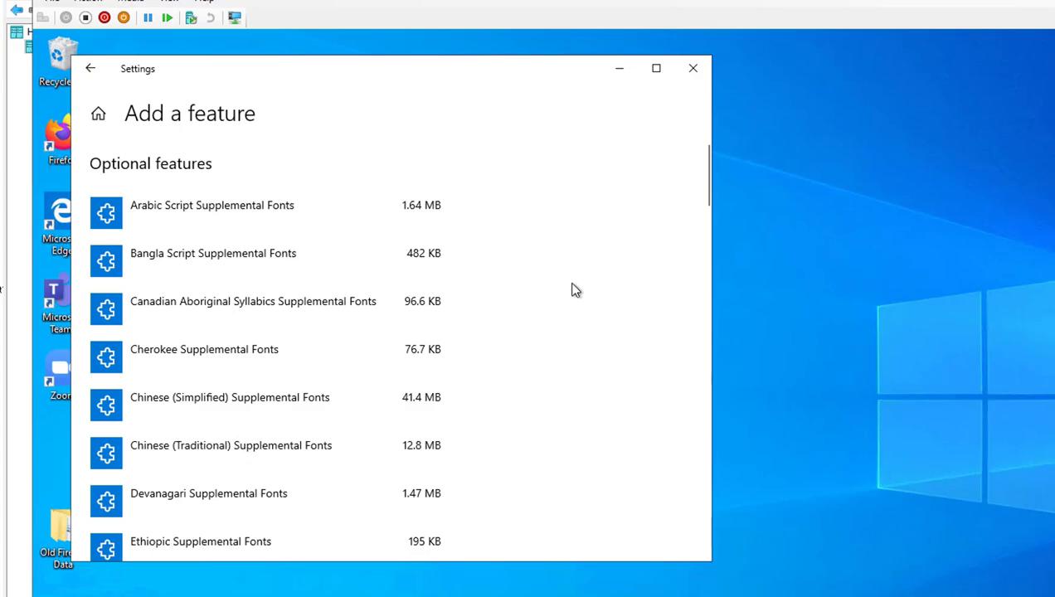
mouse_move(533, 313)
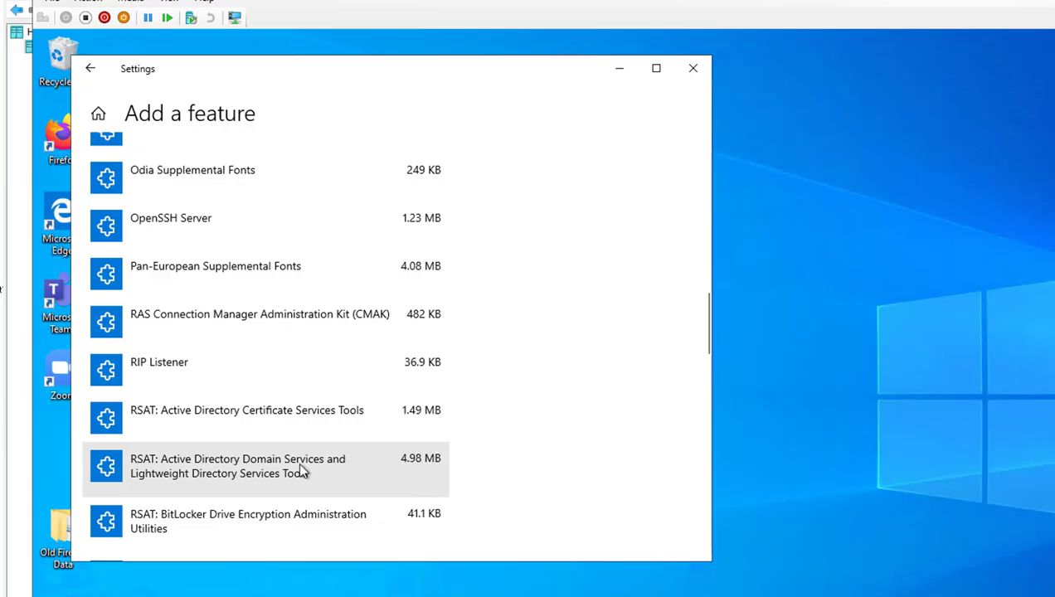
mouse_move(182, 488)
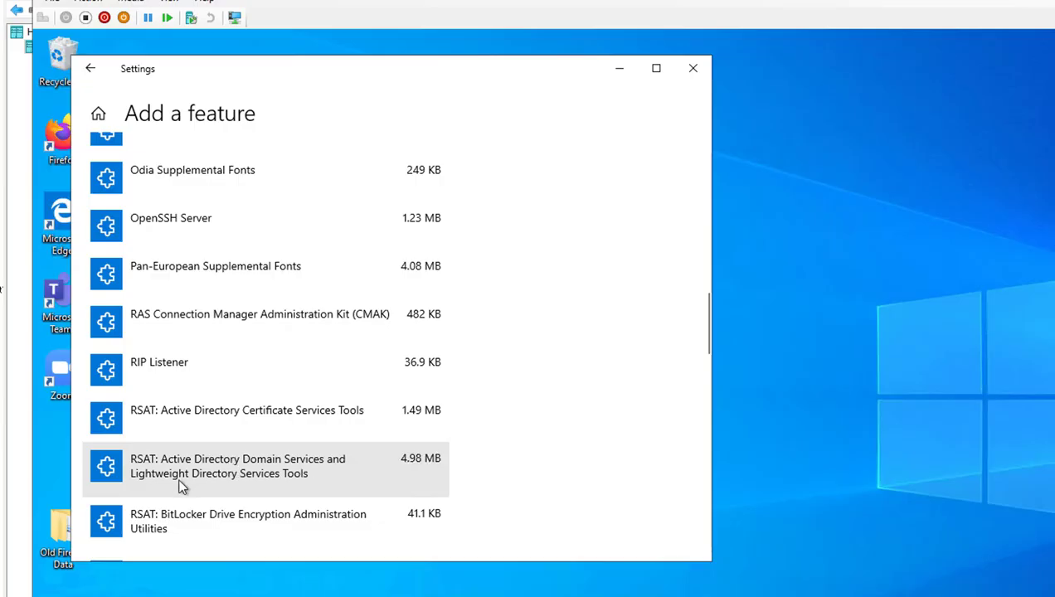
mouse_move(243, 484)
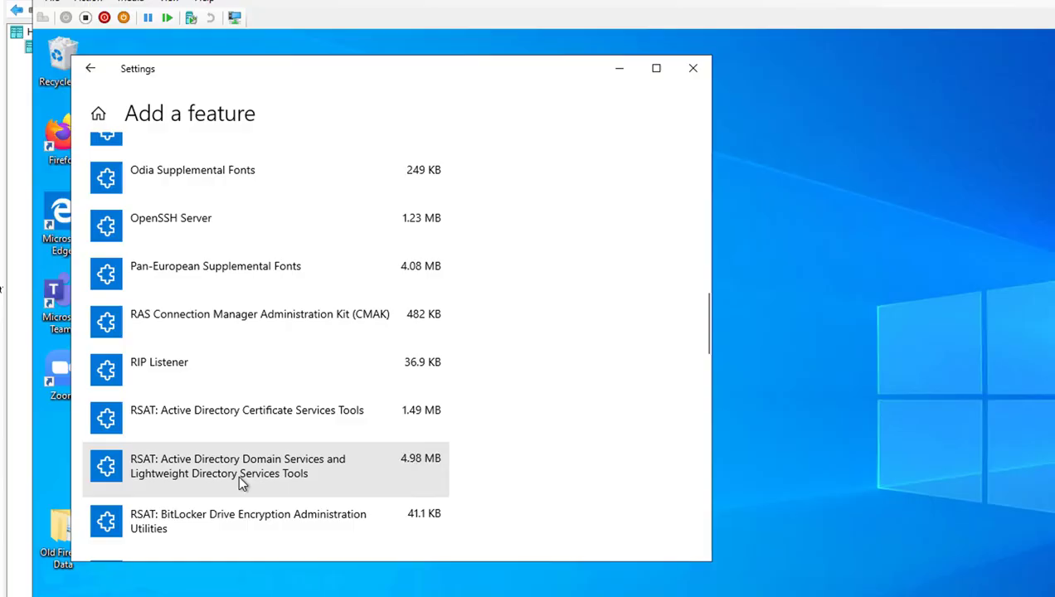
Expand RSAT: Active Directory Domain Services and Lightweight Directory Services Tools and trigger its install
click(238, 466)
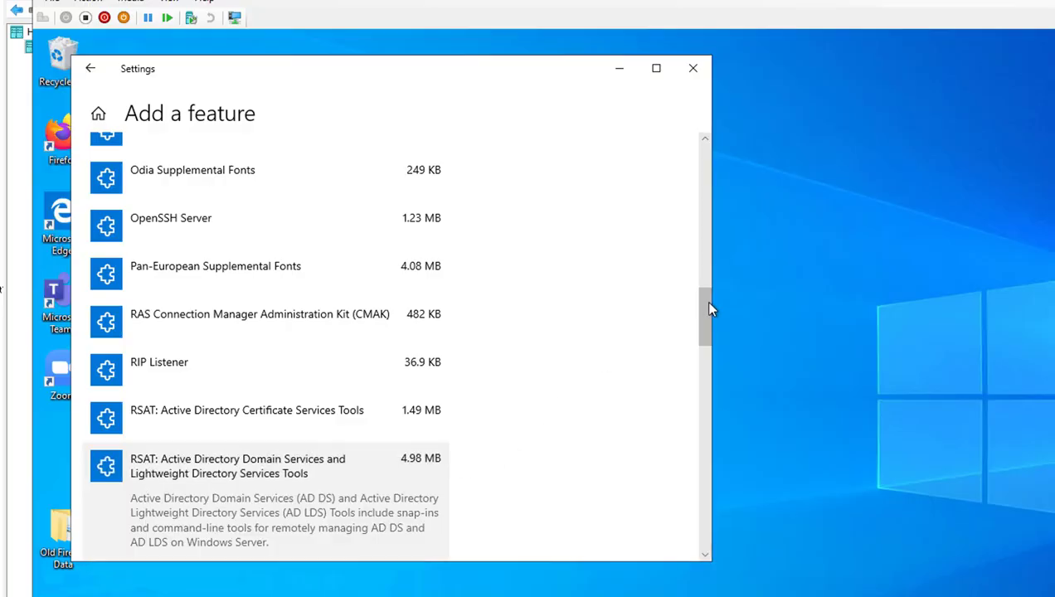
scroll(down, 3)
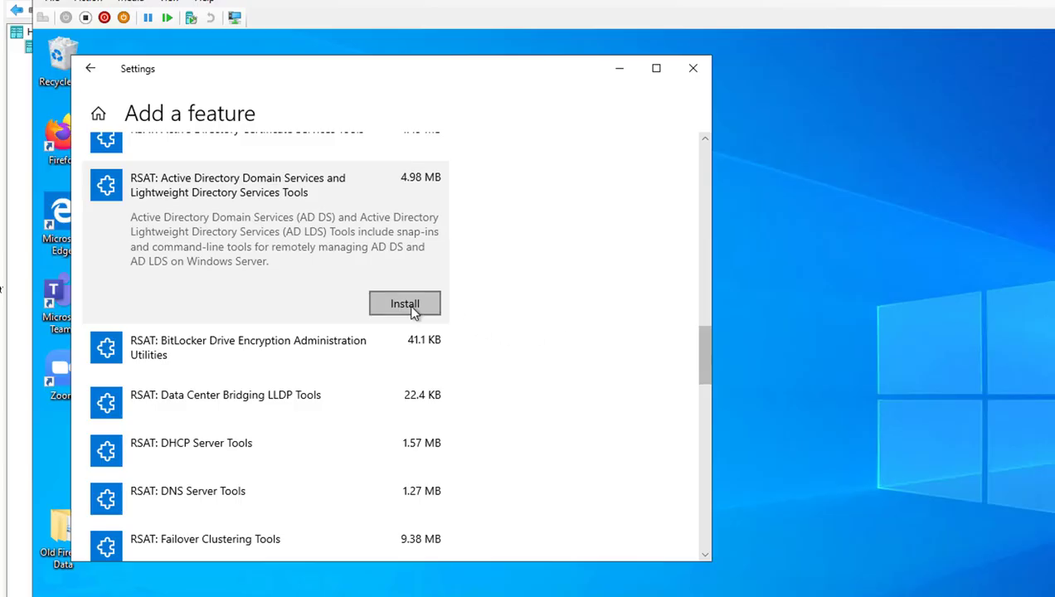
scroll(down, 3)
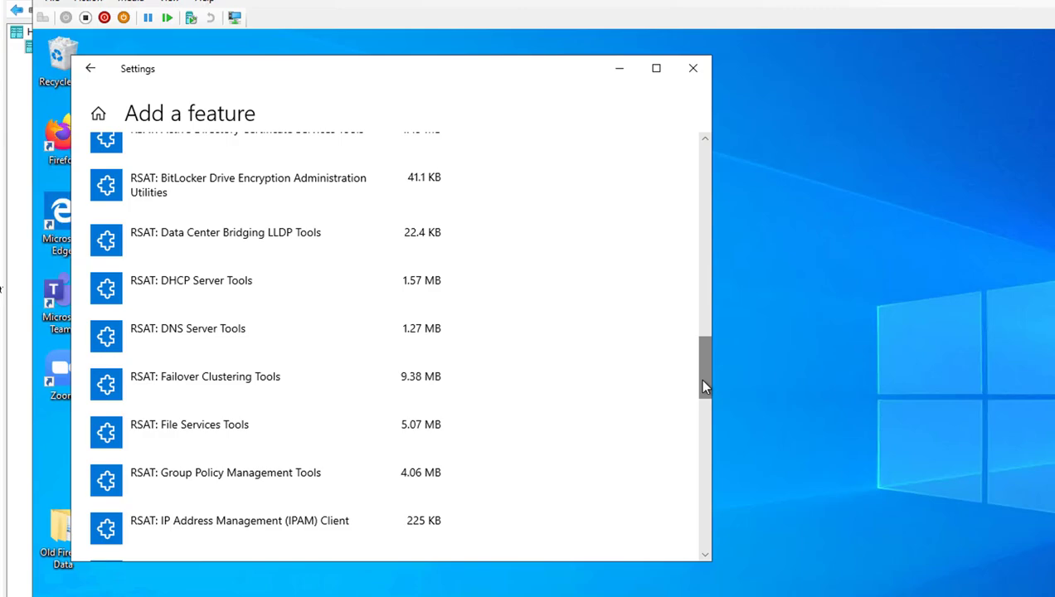
scroll(up, 3)
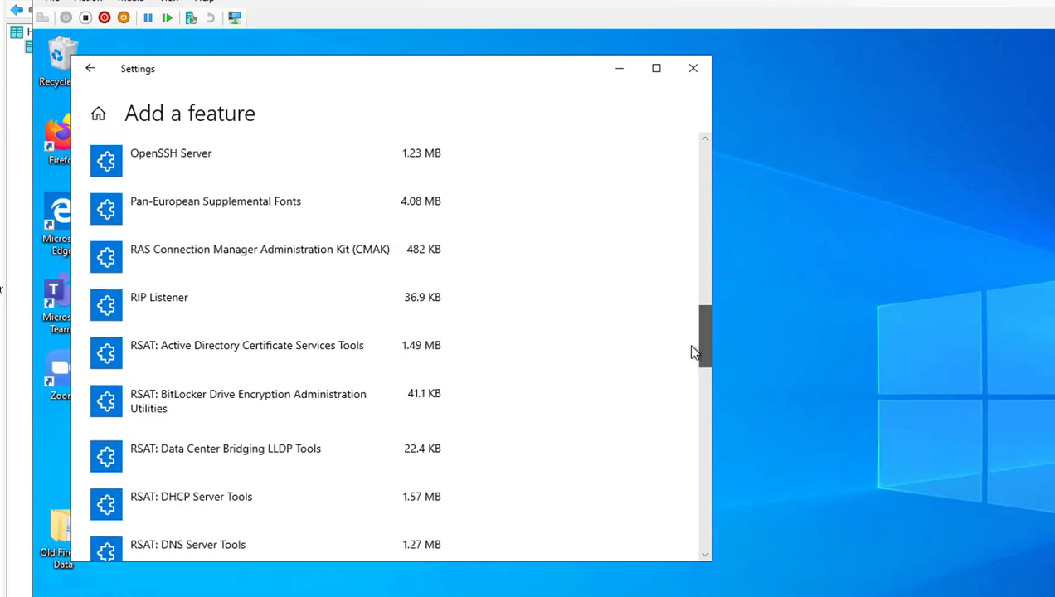
scroll(down, 3)
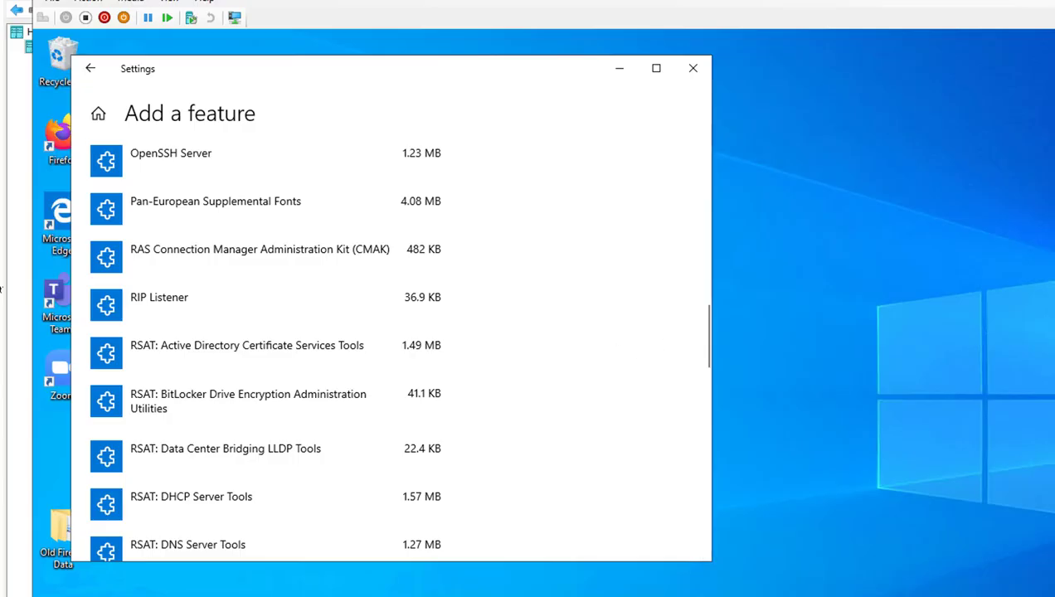
mouse_move(307, 413)
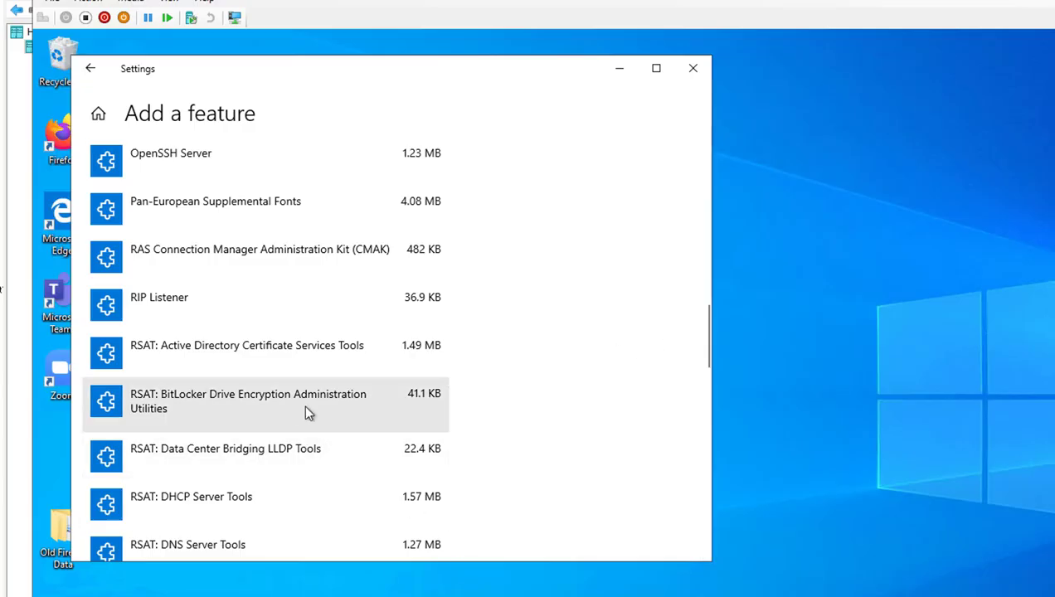
mouse_move(711, 348)
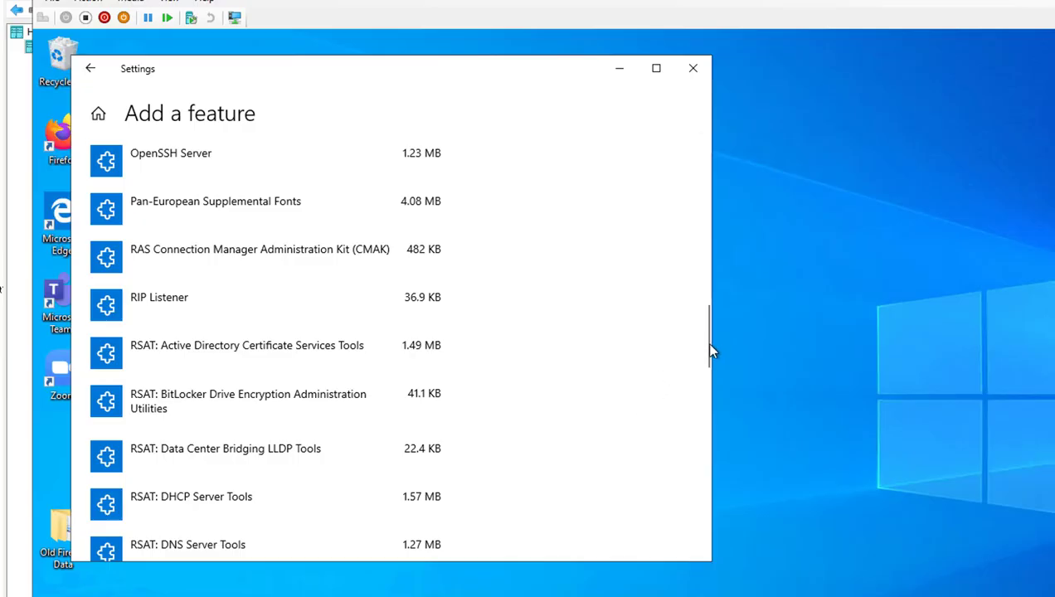
scroll(down, 3)
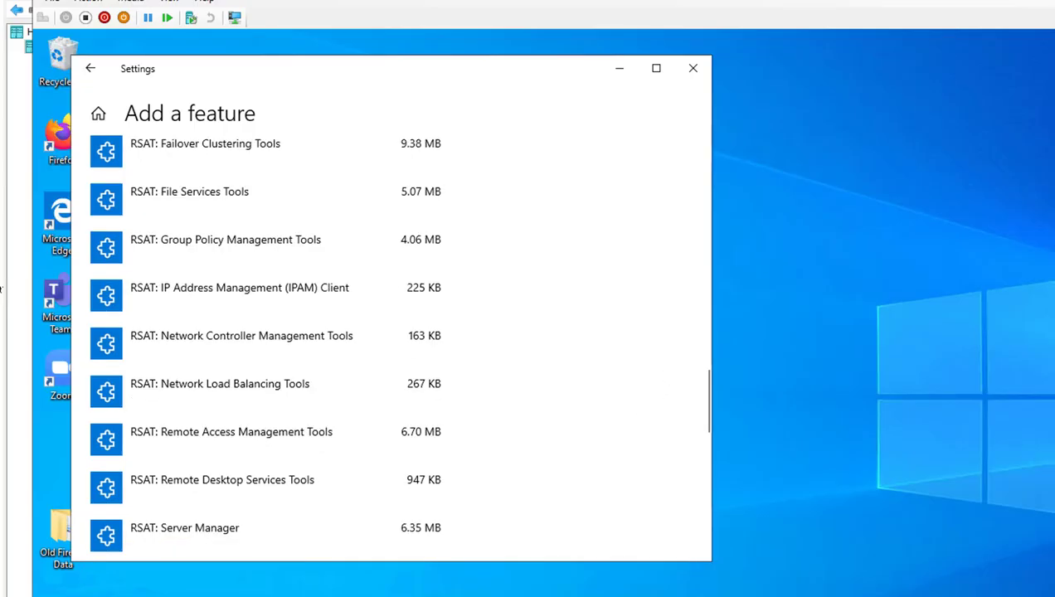
mouse_move(294, 342)
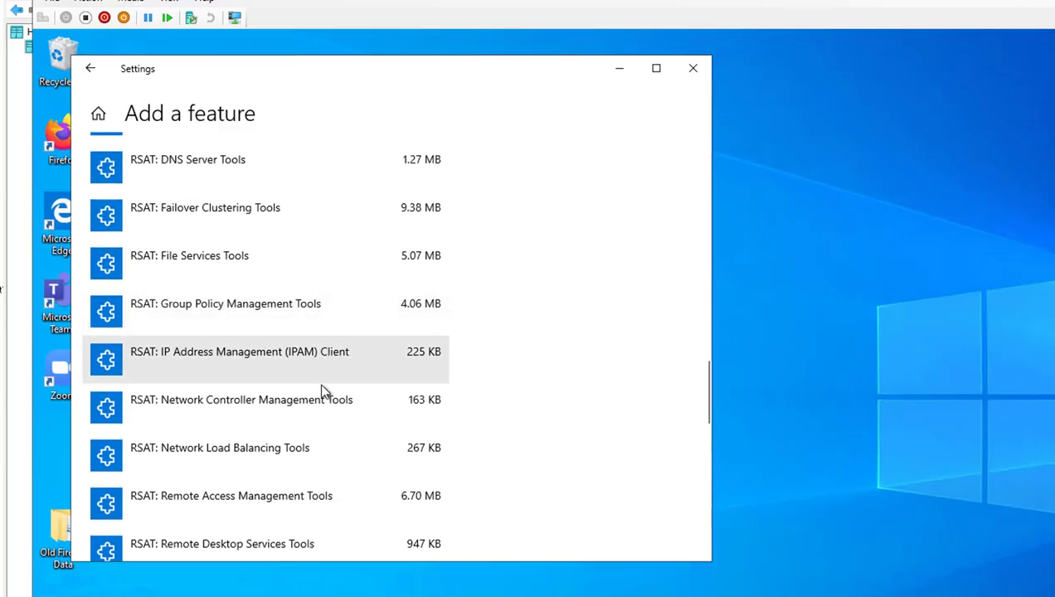
scroll(down, 3)
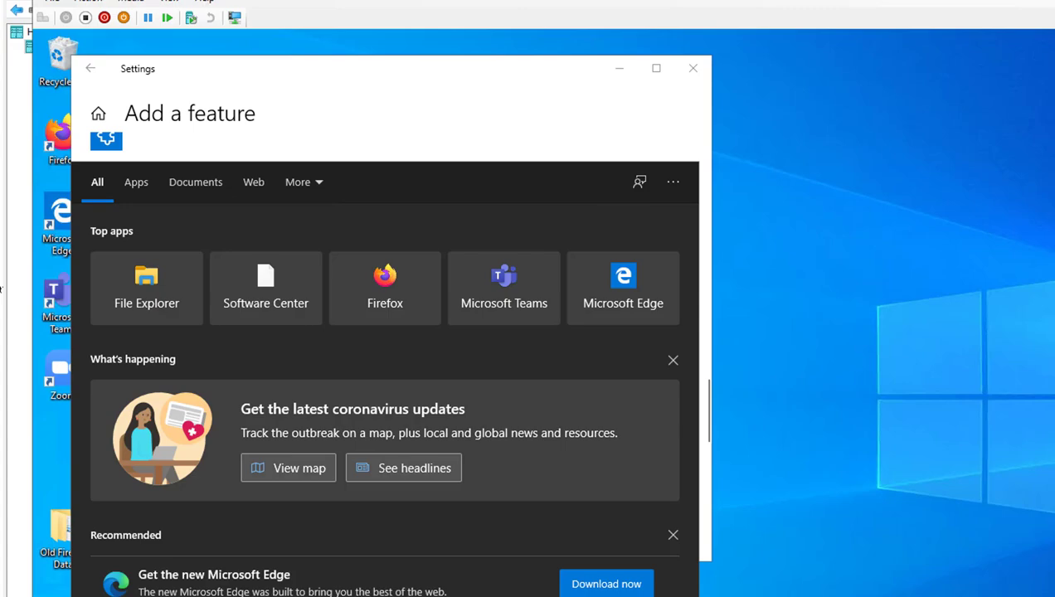
text(us)
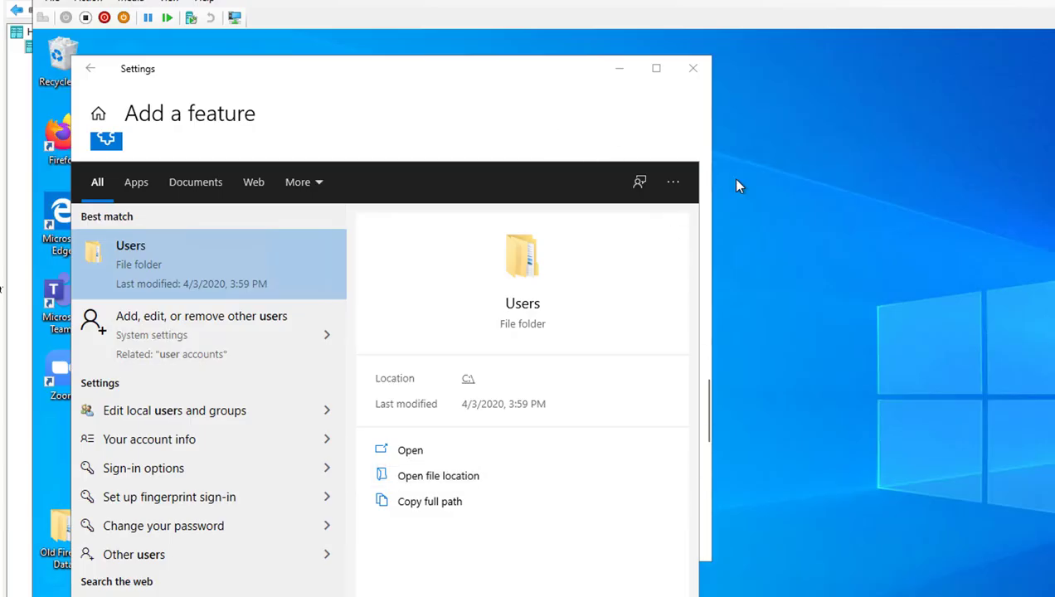
mouse_move(539, 133)
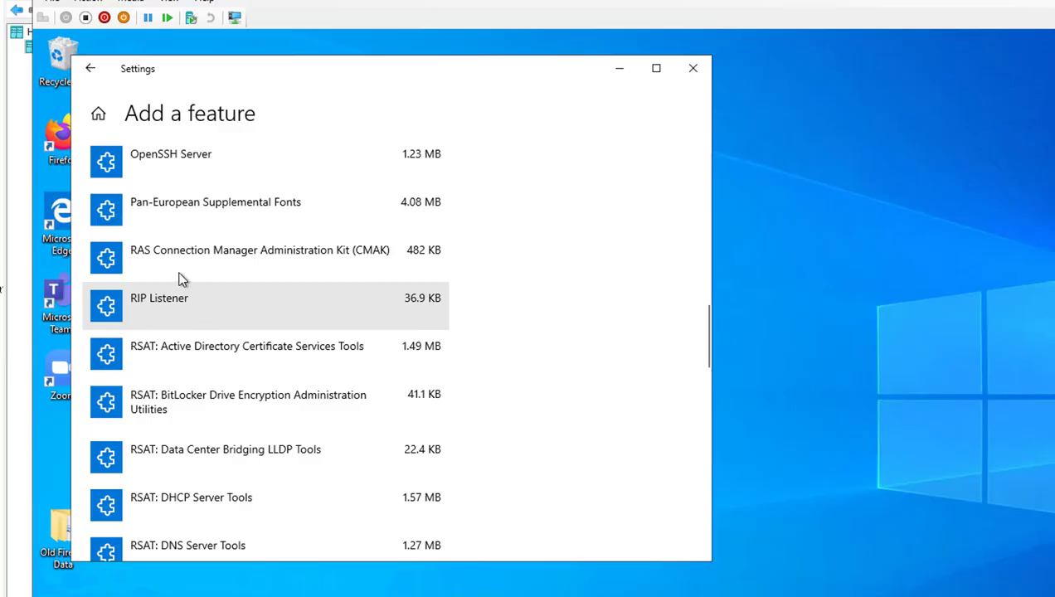
mouse_move(183, 366)
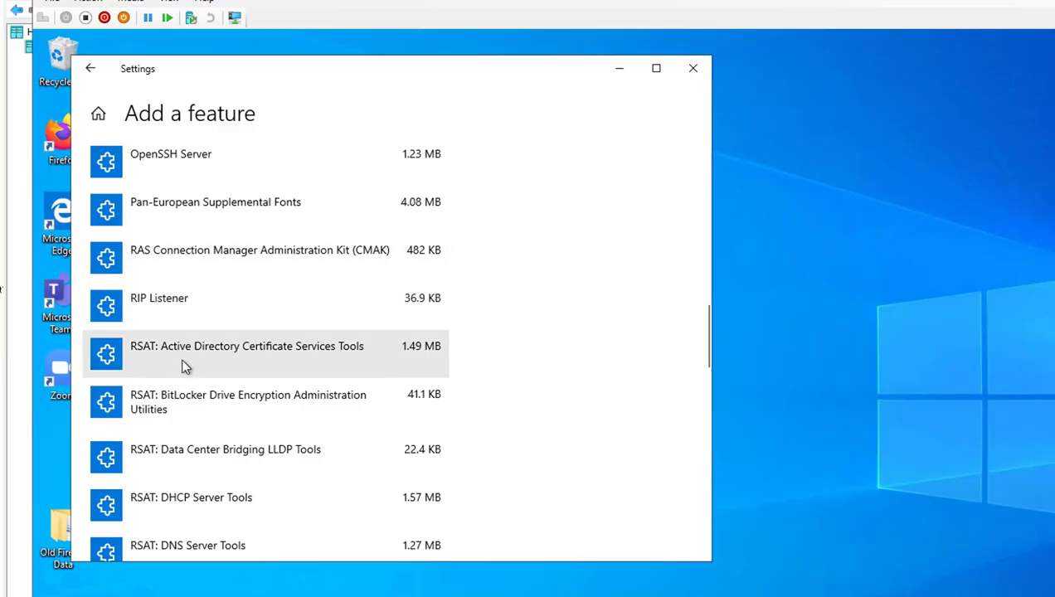
mouse_move(308, 367)
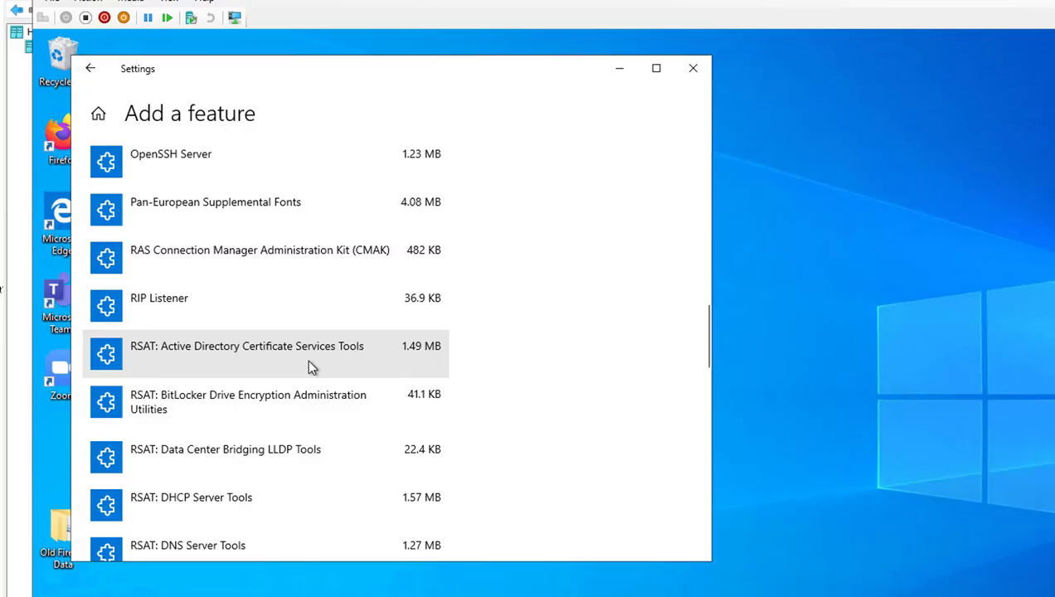
mouse_move(230, 424)
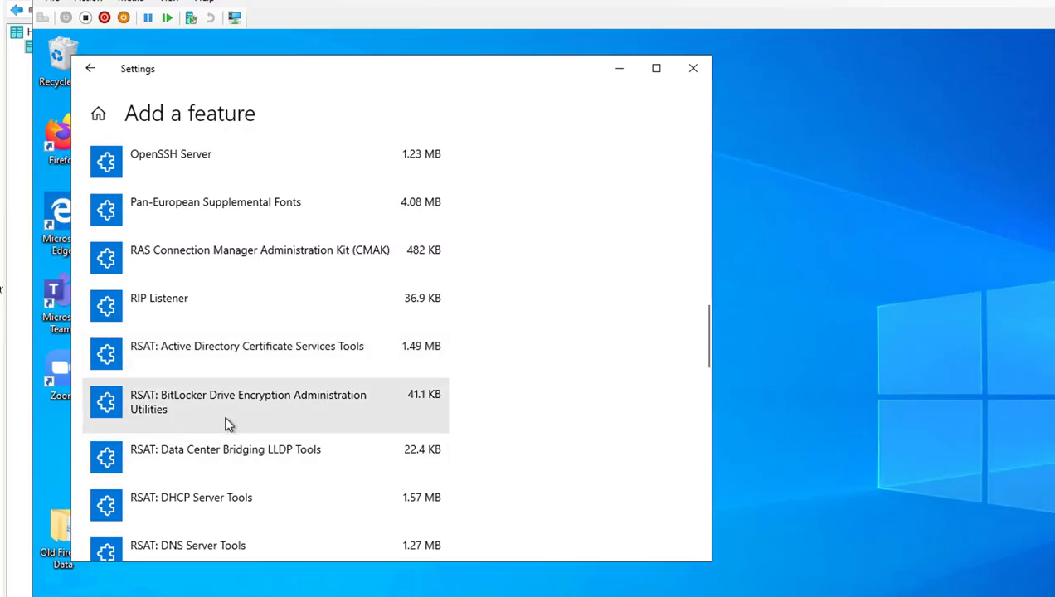
mouse_move(230, 420)
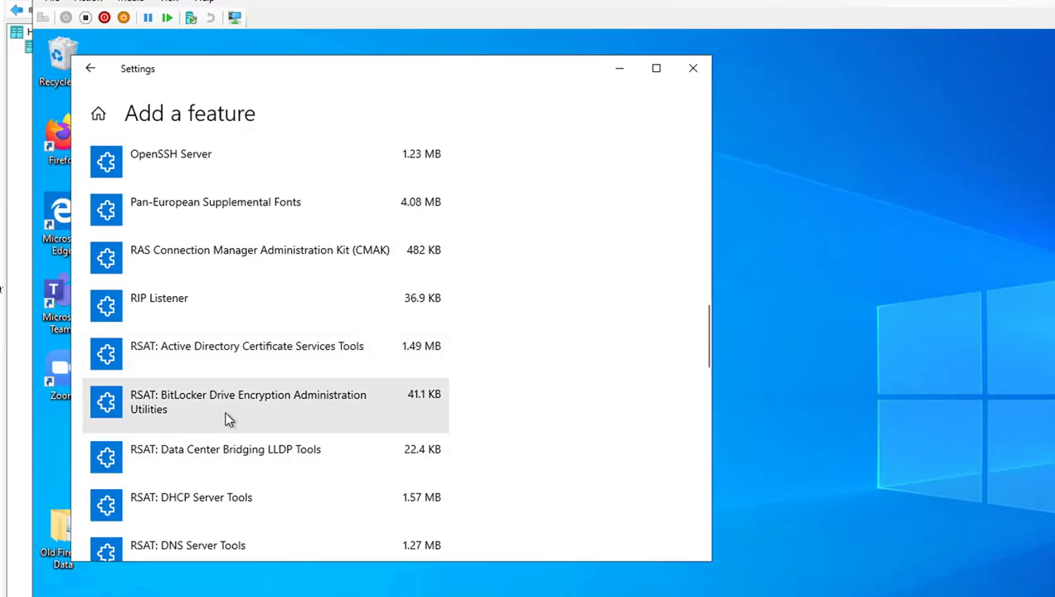
mouse_move(244, 450)
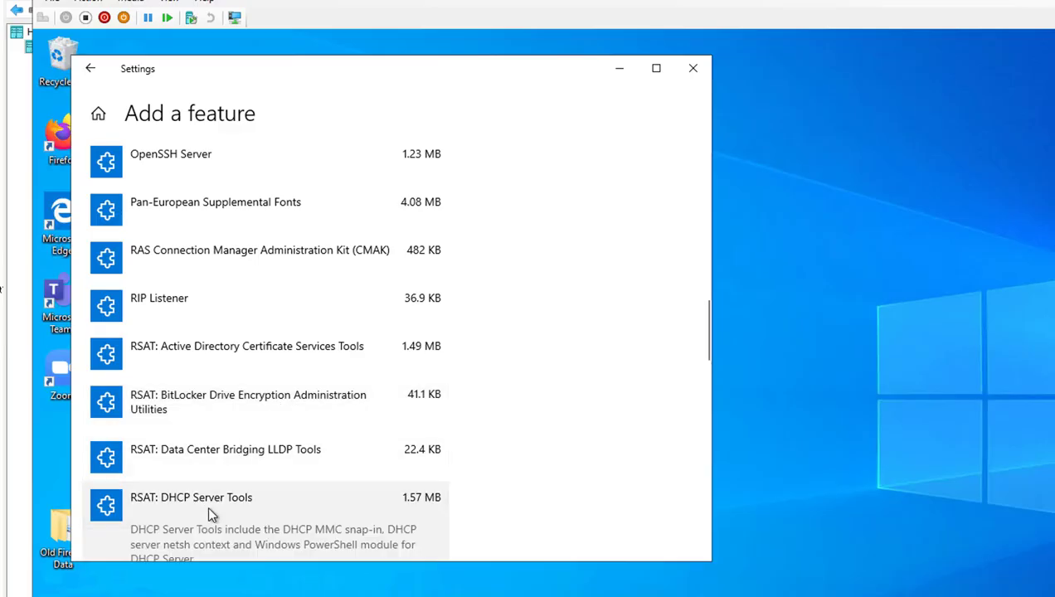
Scroll the Add a feature list to the RSAT Active Directory Domain Services tools entry for install
scroll(down, 3)
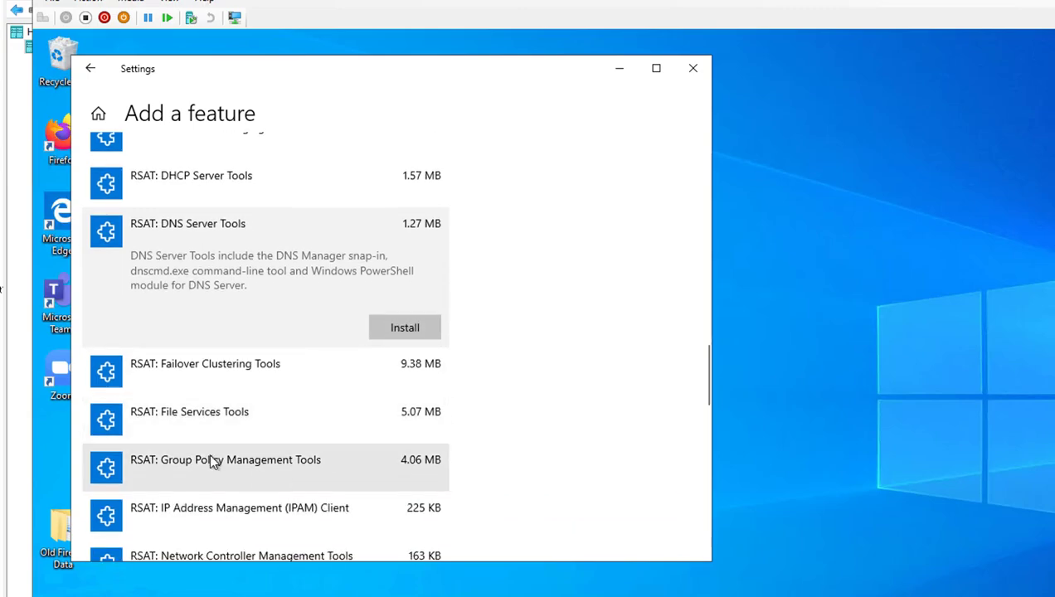
mouse_move(275, 478)
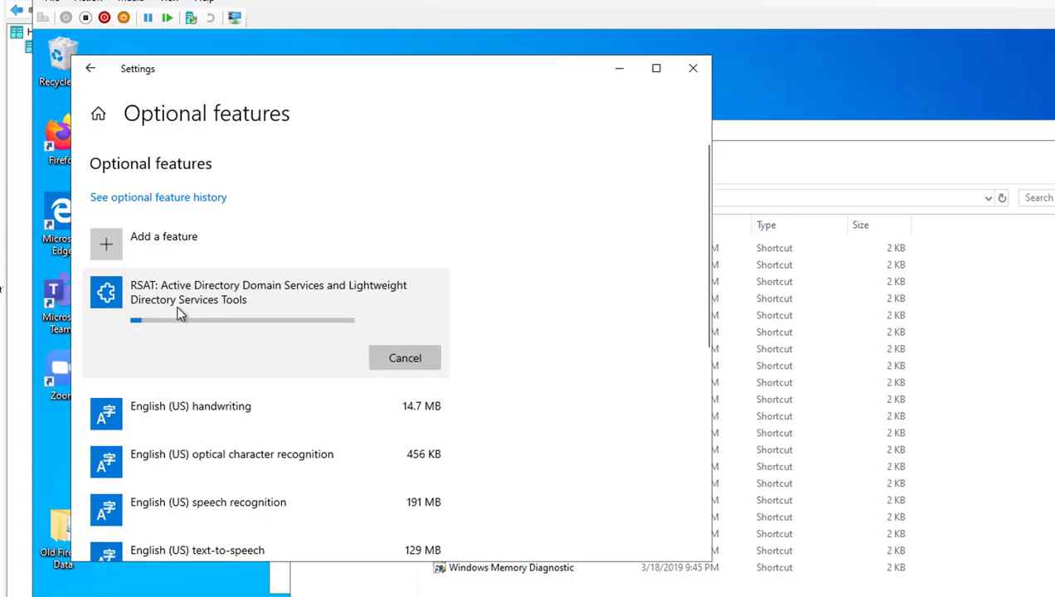
mouse_move(567, 347)
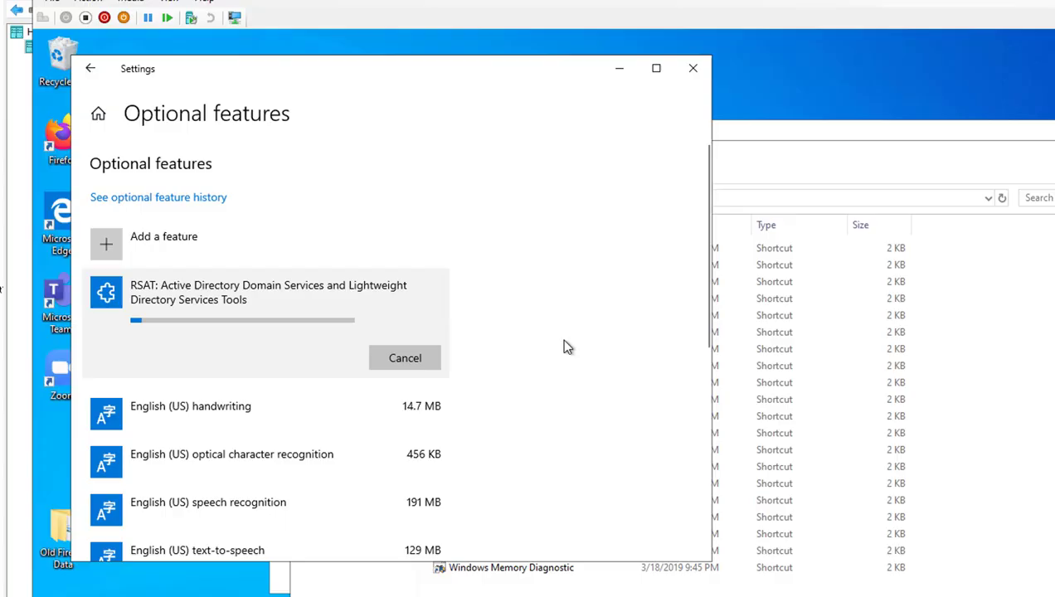
mouse_move(792, 568)
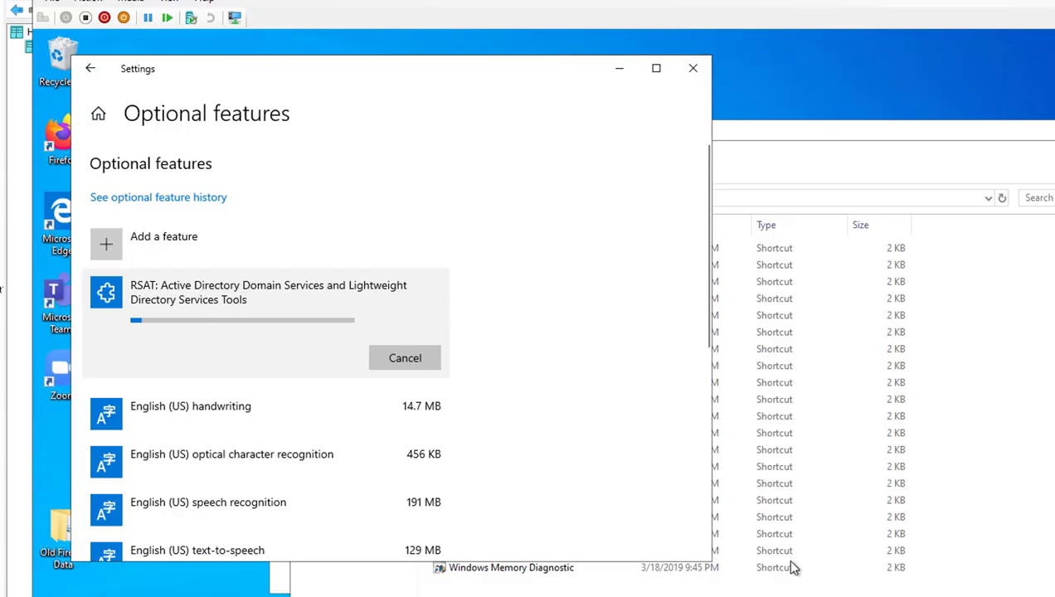
mouse_move(178, 313)
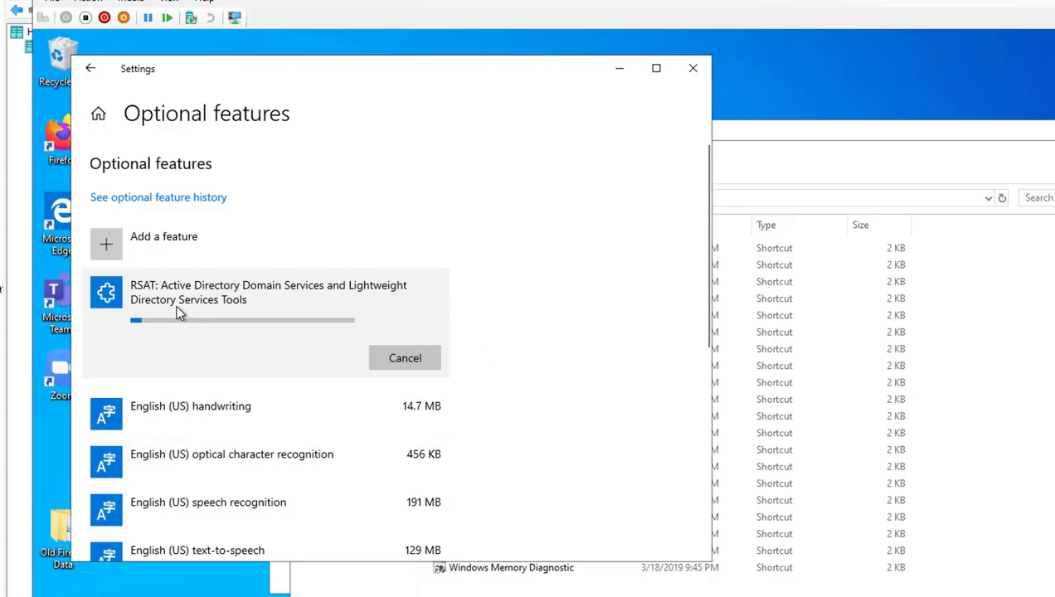
mouse_move(536, 327)
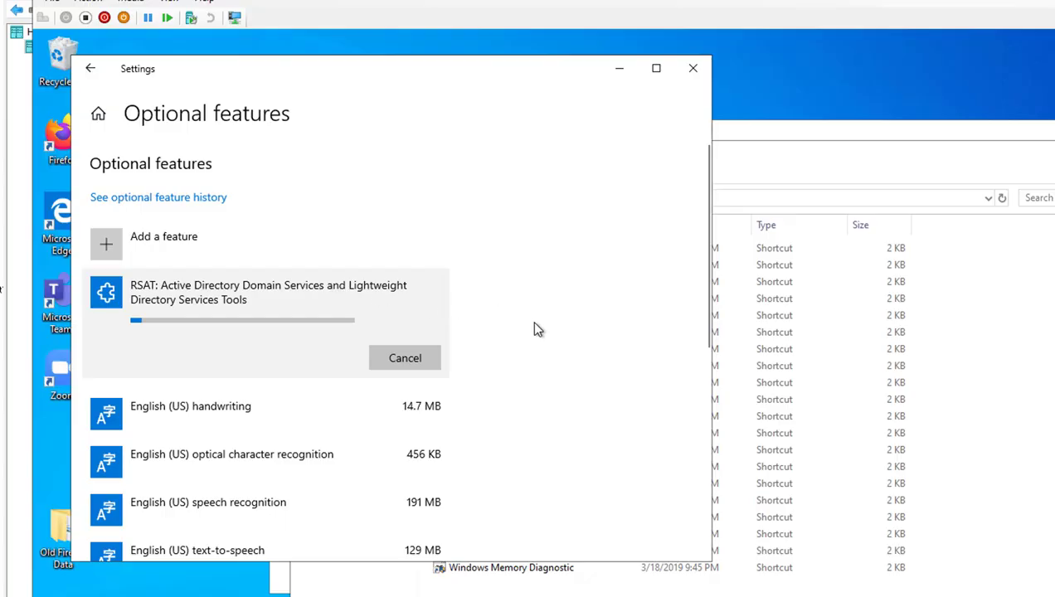
mouse_move(680, 447)
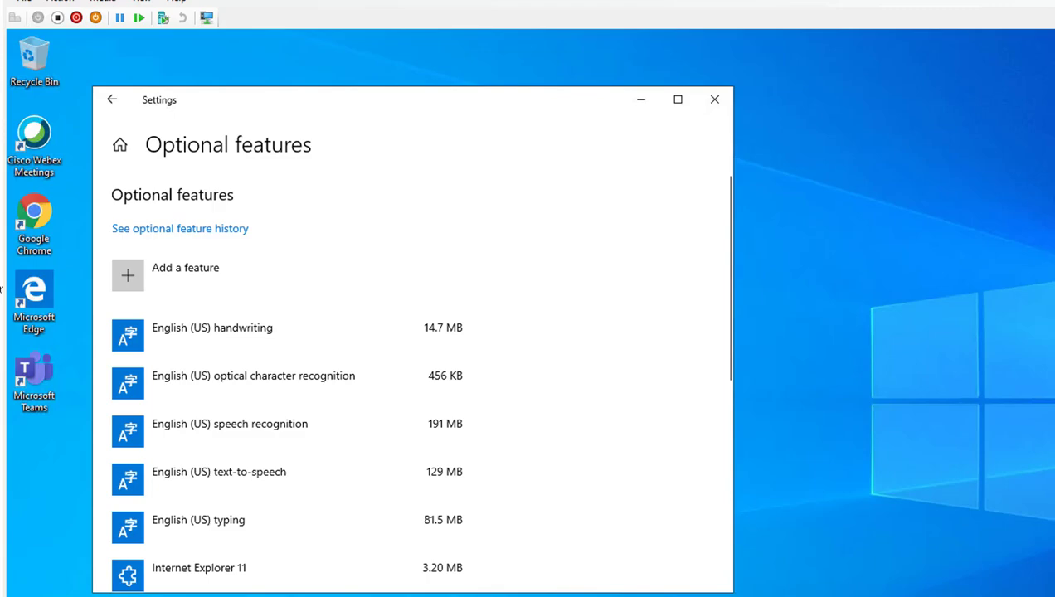
Close Settings once the RSAT AD DS tools install progress finishes, leaving the desktop
click(714, 99)
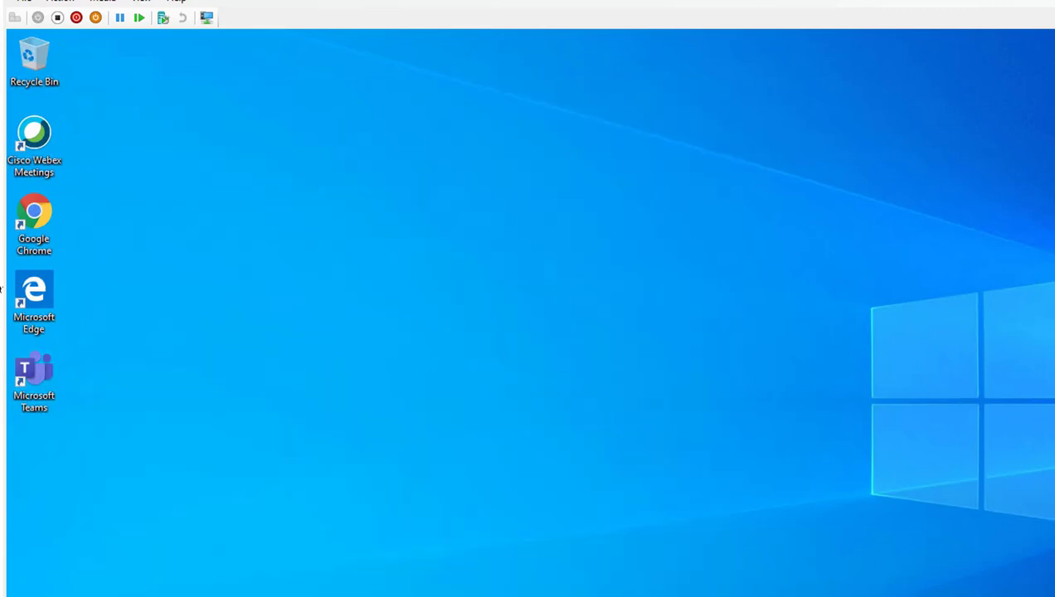
Search Start for 'users' to surface Active Directory Users and Computers as best match
click(25, 589)
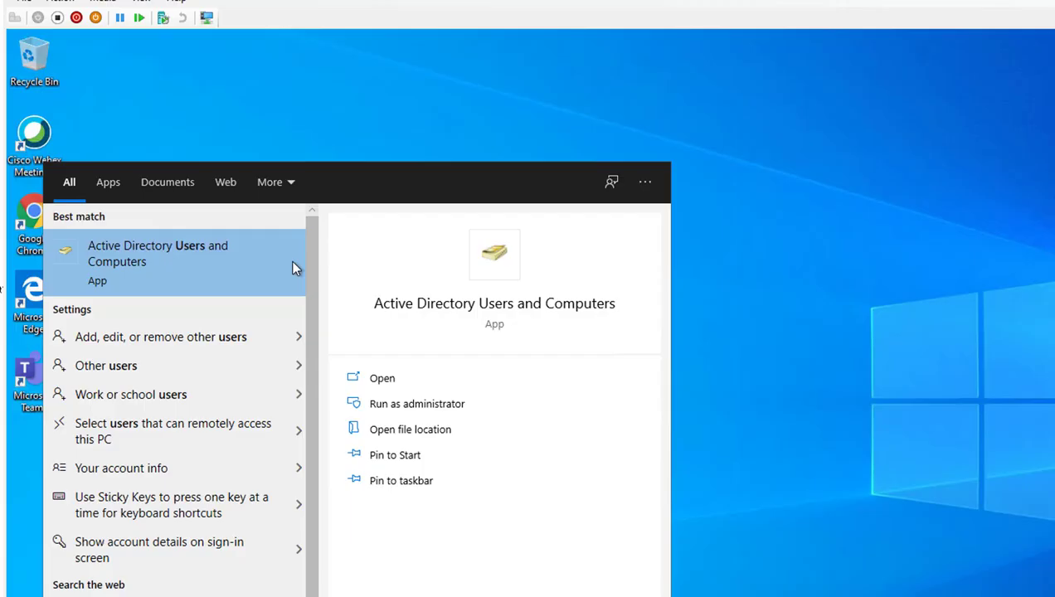
mouse_move(187, 264)
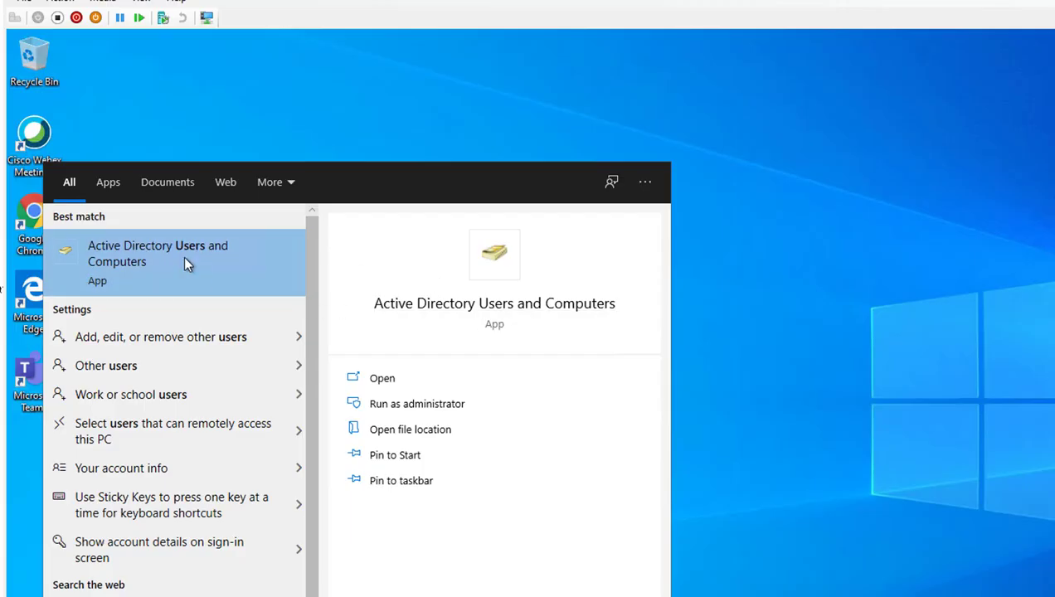
mouse_move(397, 290)
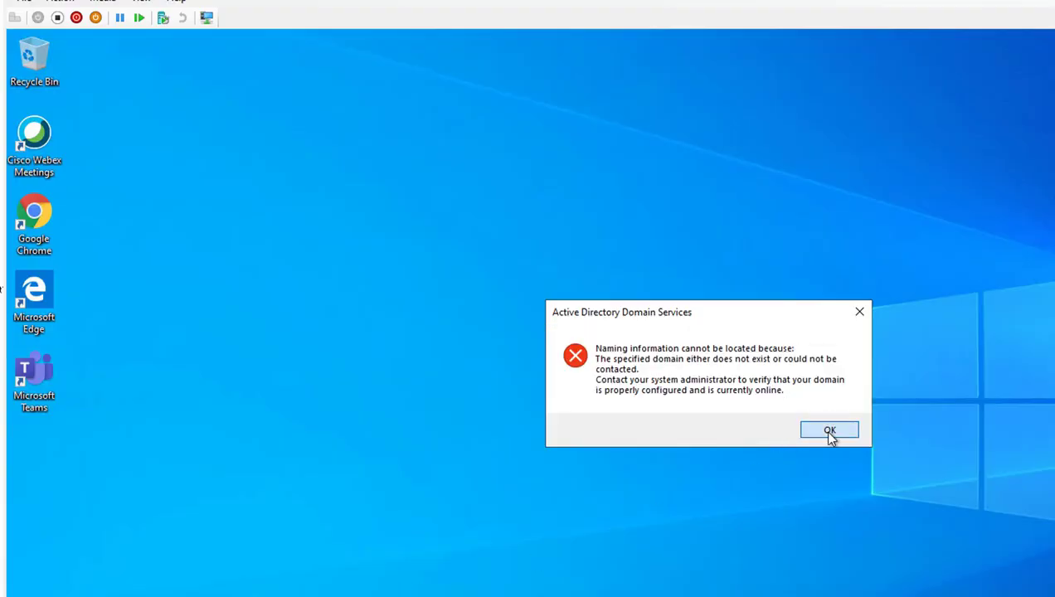
Dismiss the domain-could-not-be-contacted error so the console opens with only Saved Queries
click(829, 430)
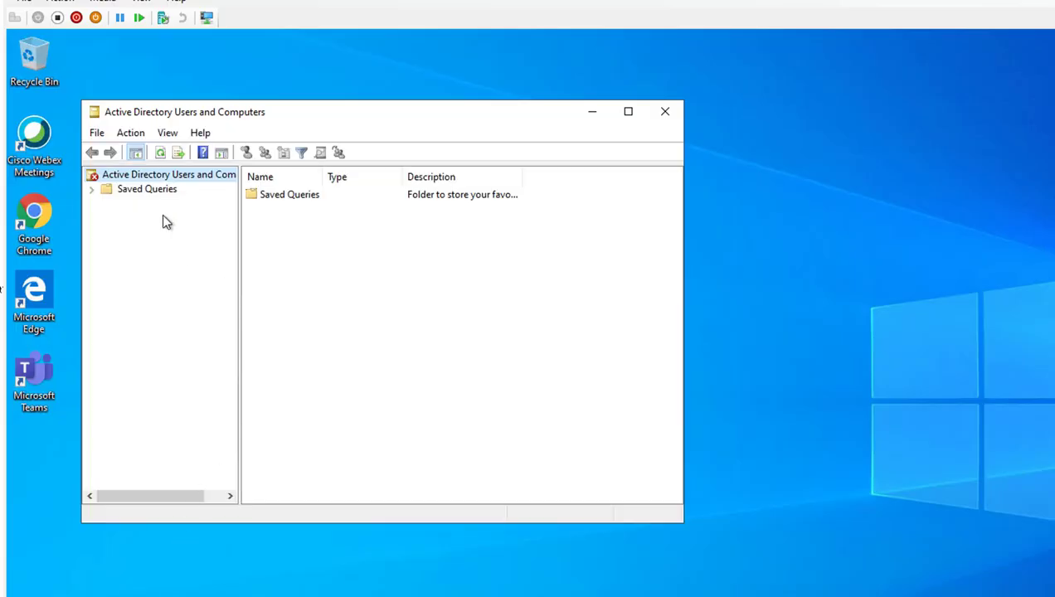